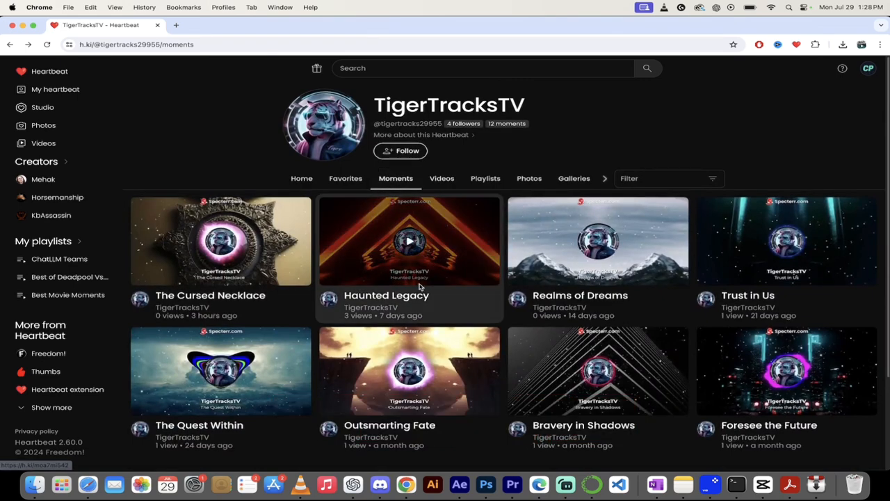
Step: Find The Cursed Necklace moment, play it with sound, and open its video on YouTube
scroll("down", 3)
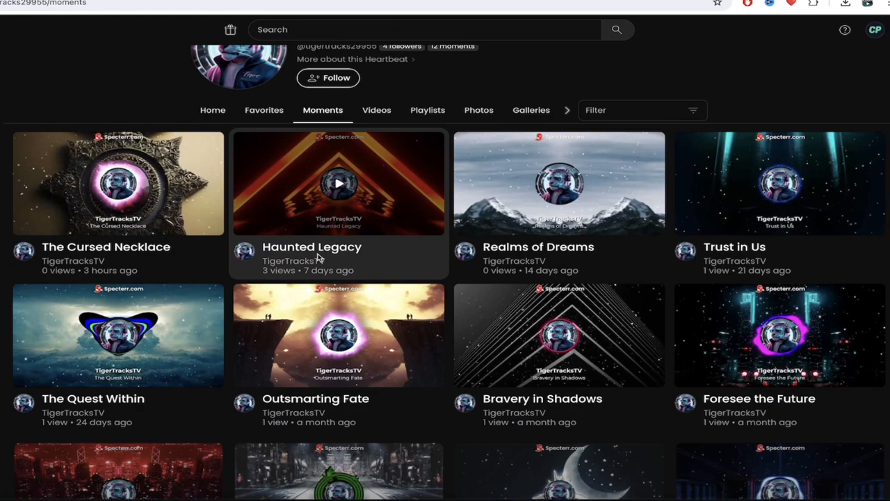
scroll("down", 3)
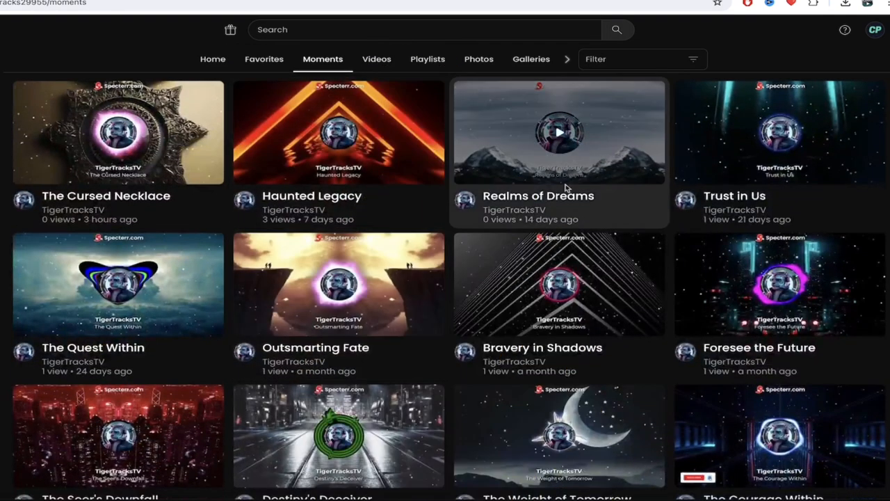
scroll("down", 3)
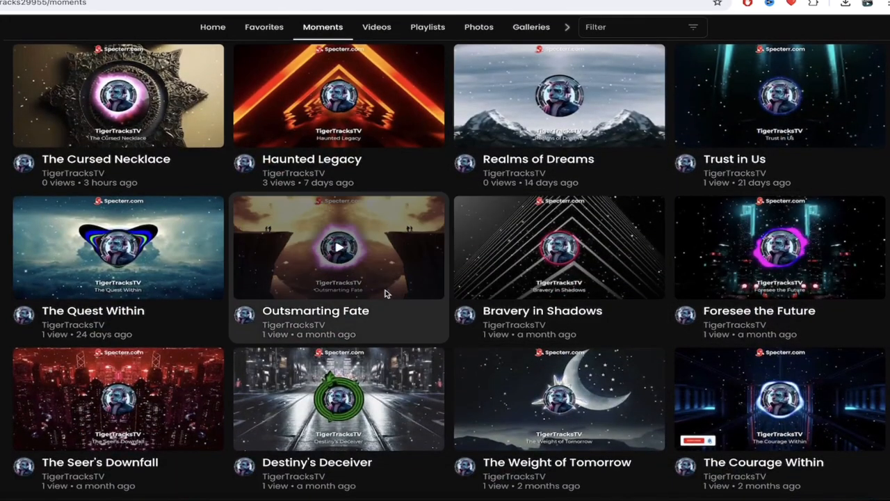
mouse_move(381, 291)
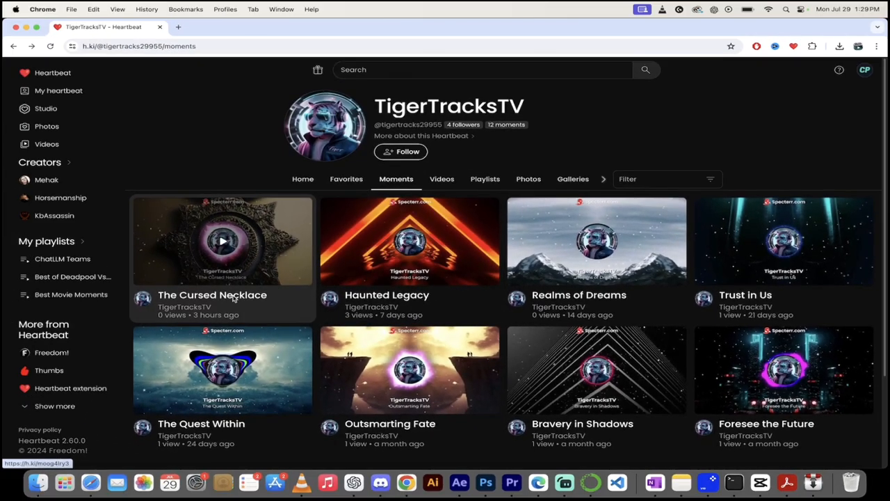
left_click(222, 241)
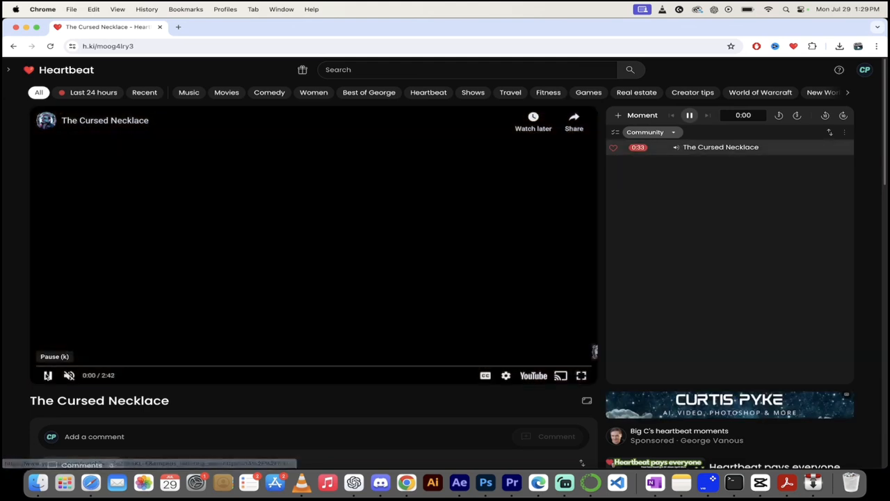
left_click(47, 375)
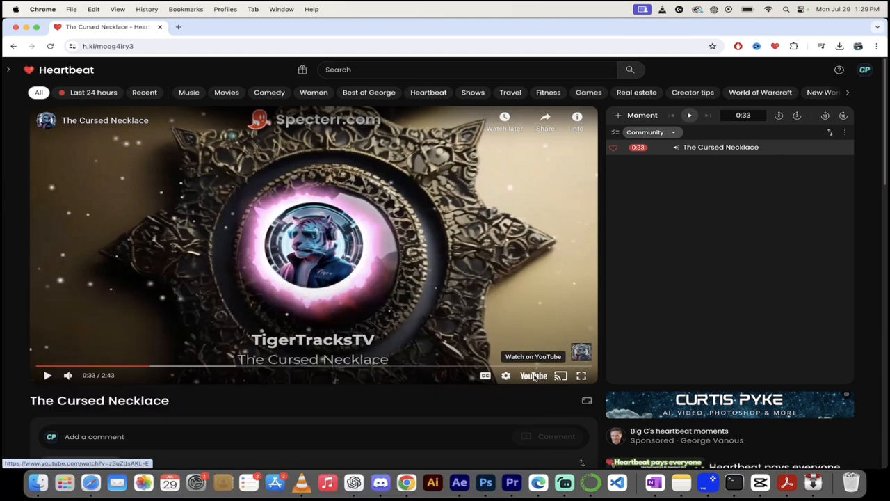
left_click(533, 356)
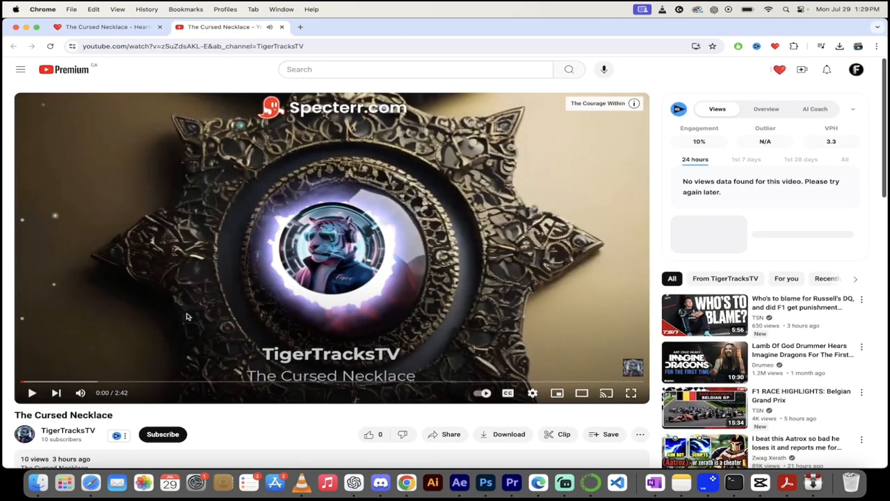
Step: Look down The Cursed Necklace YouTube watch page and its suggested videos
scroll("down", 3)
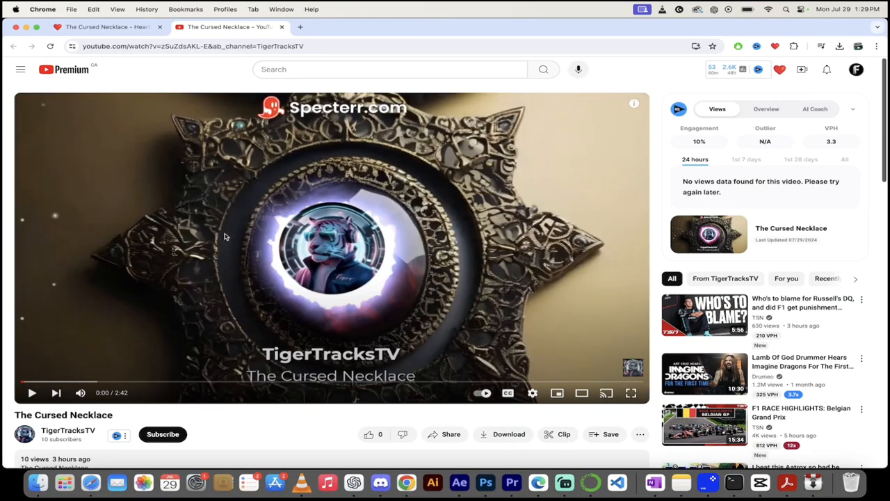
mouse_move(380, 35)
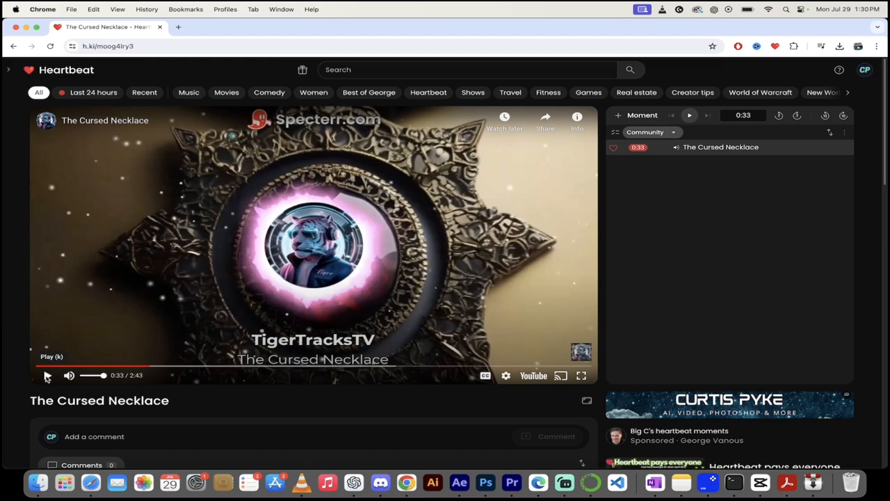
Step: Resume The Cursed Necklace to 0:53, pause it, and return to TigerTracksTV's Moments grid
left_click(47, 376)
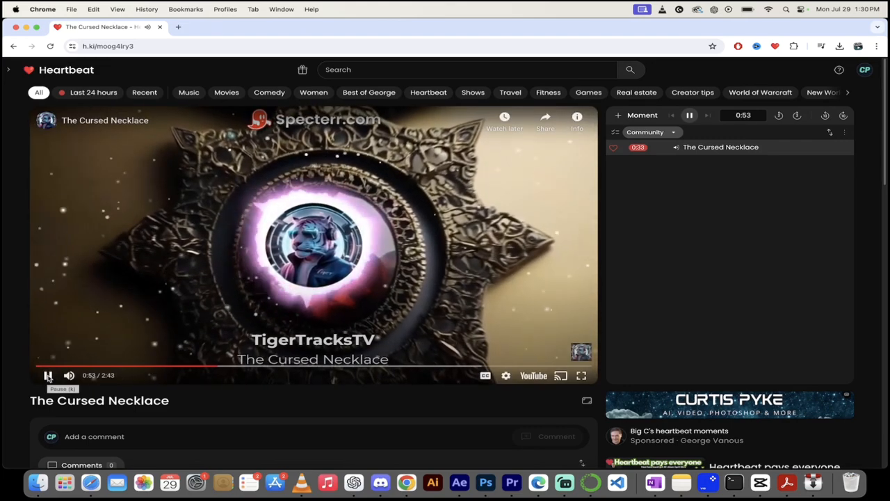
left_click(47, 375)
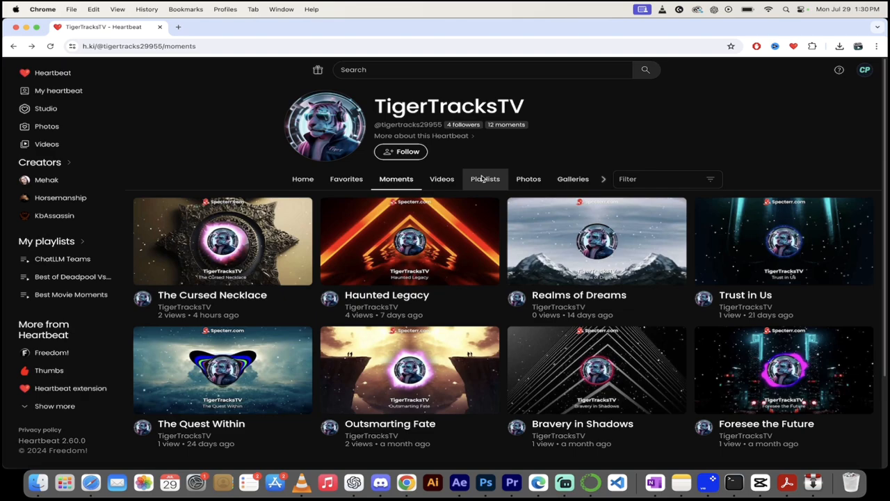
left_click(222, 240)
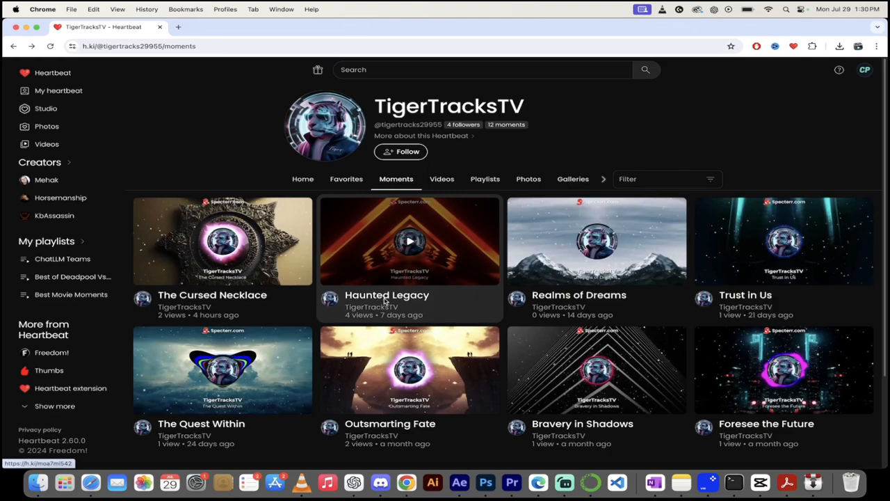
Step: Play Haunted Legacy with sound, pause it at 1:38, and open its YouTube video
left_click(410, 241)
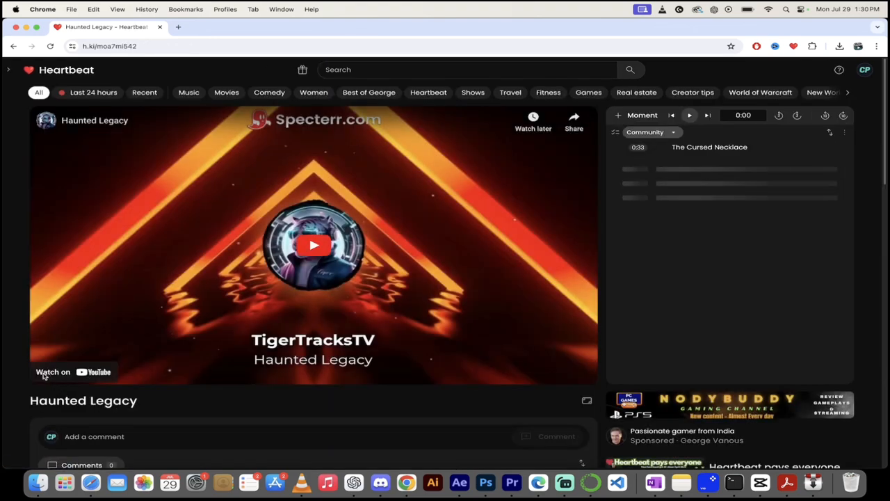
left_click(313, 244)
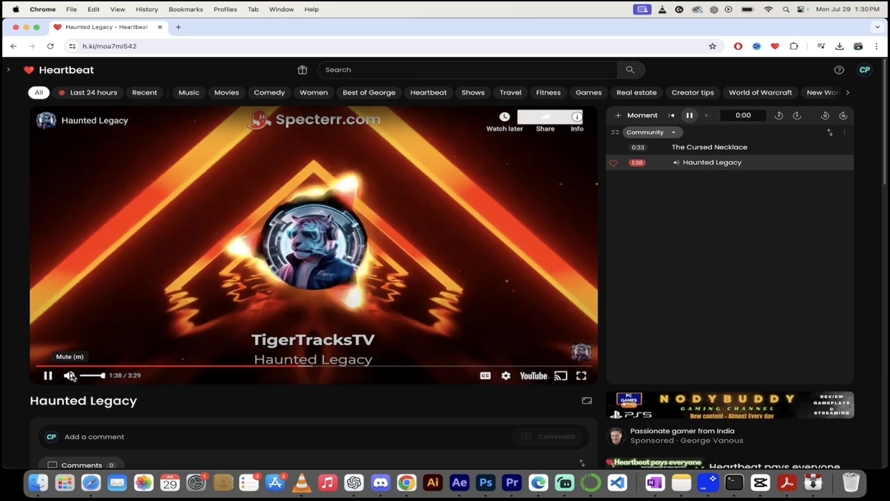
left_click(70, 375)
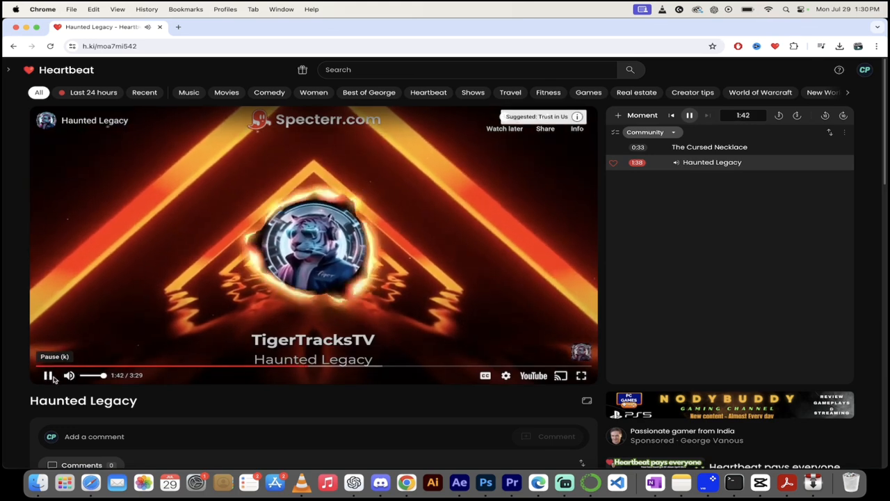
scroll("down", 3)
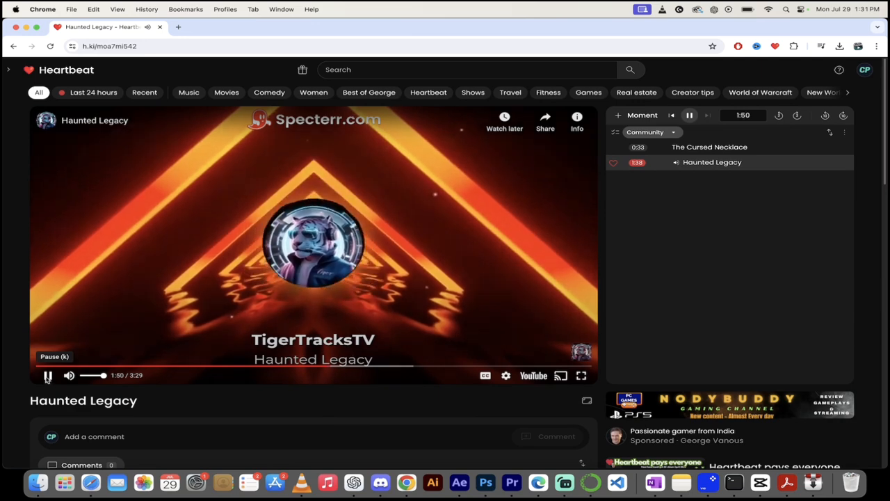
left_click(47, 375)
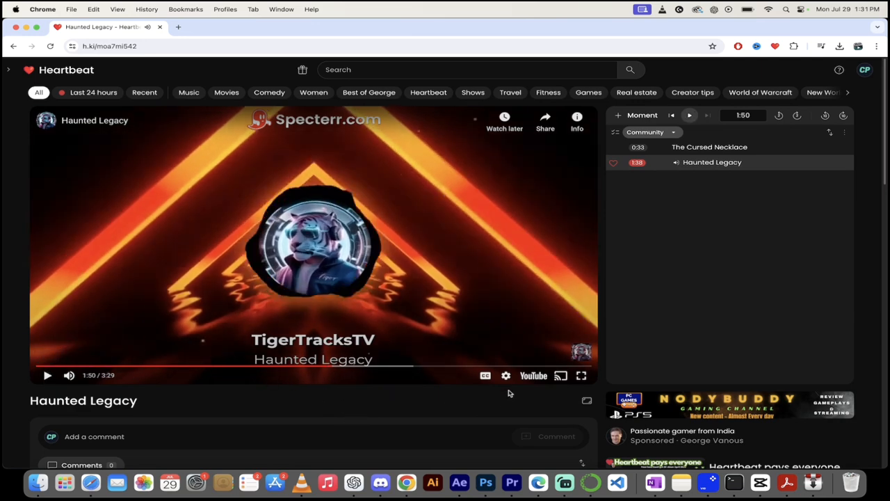
left_click(533, 375)
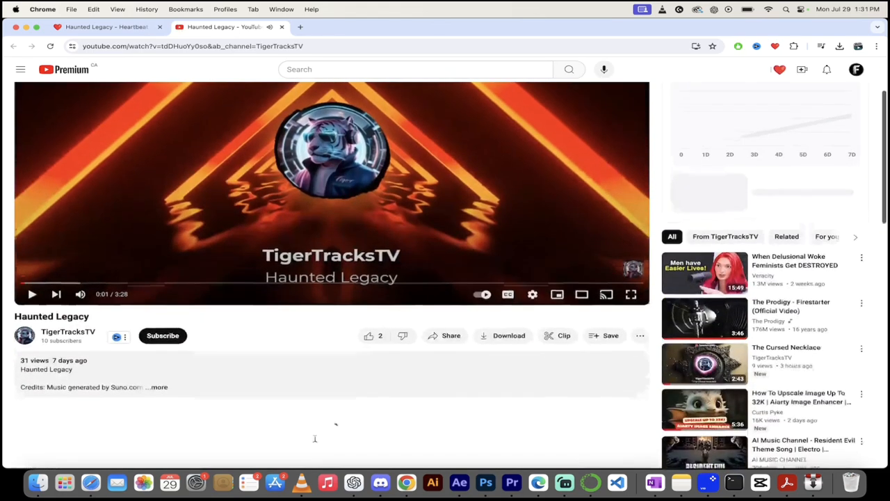
Step: Browse Haunted Legacy's YouTube description (31 views, Jul 22, 2024) and related shorts
scroll("down", 3)
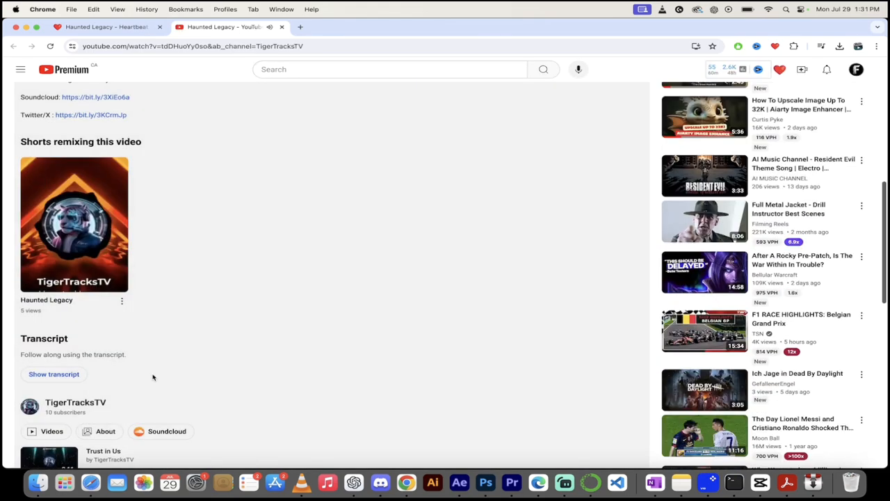
scroll("up", 3)
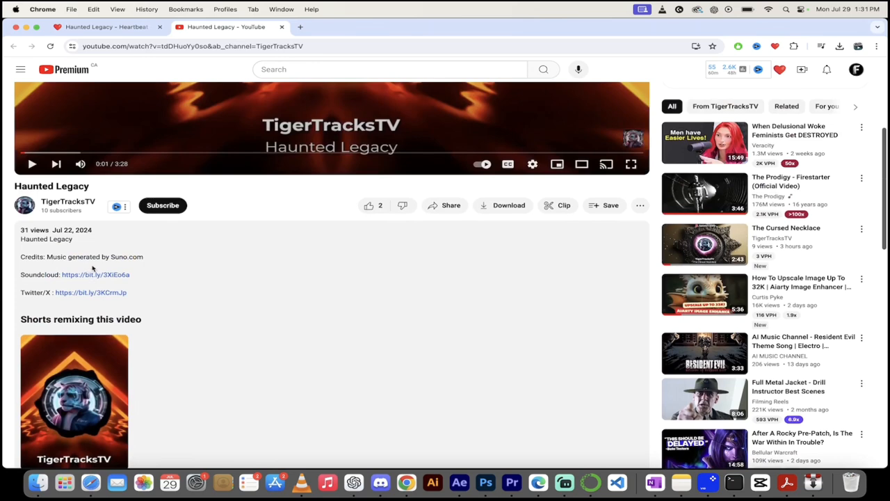
scroll("down", 3)
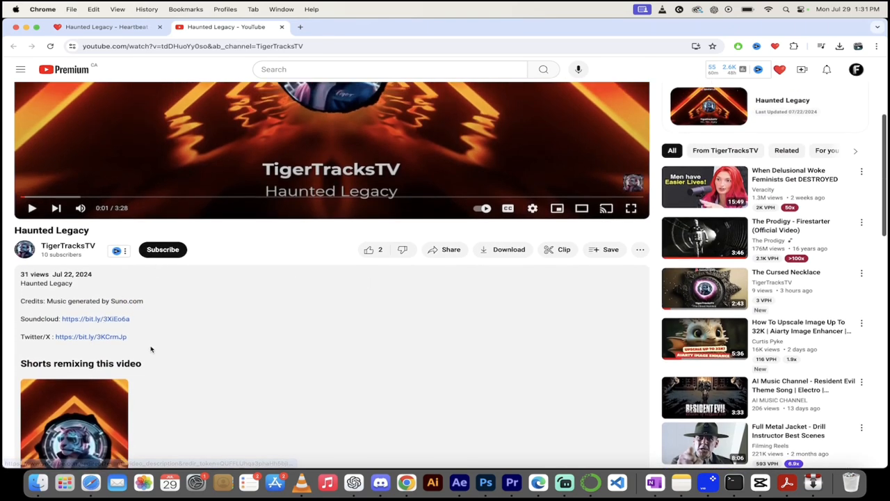
scroll("down", 3)
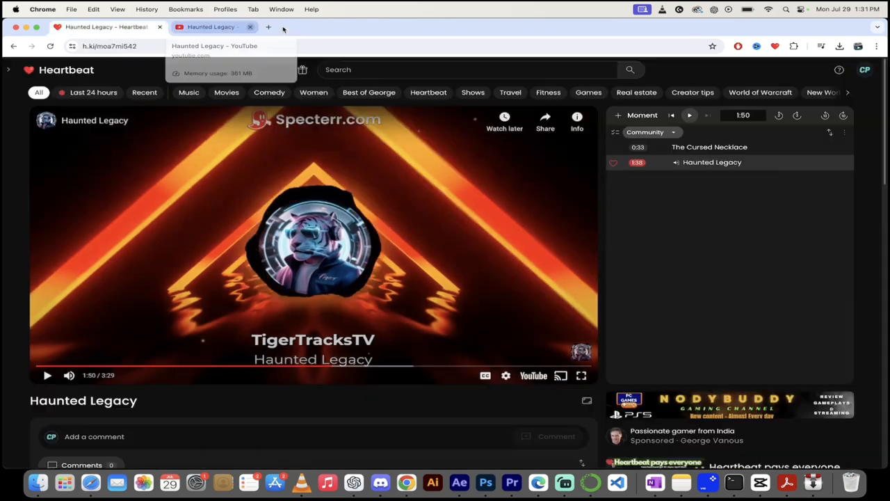
Step: Close the Haunted Legacy YouTube tab and open The Seer's Downfall lower in the Moments grid
left_click(250, 27)
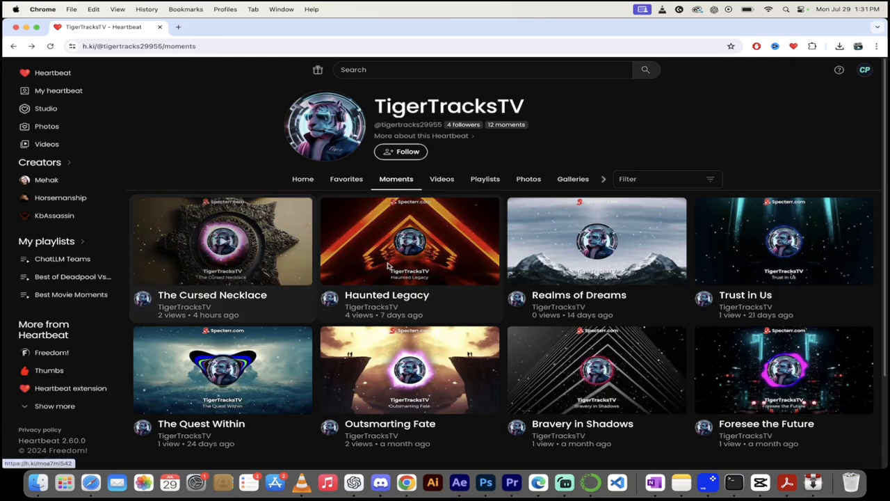
scroll("down", 3)
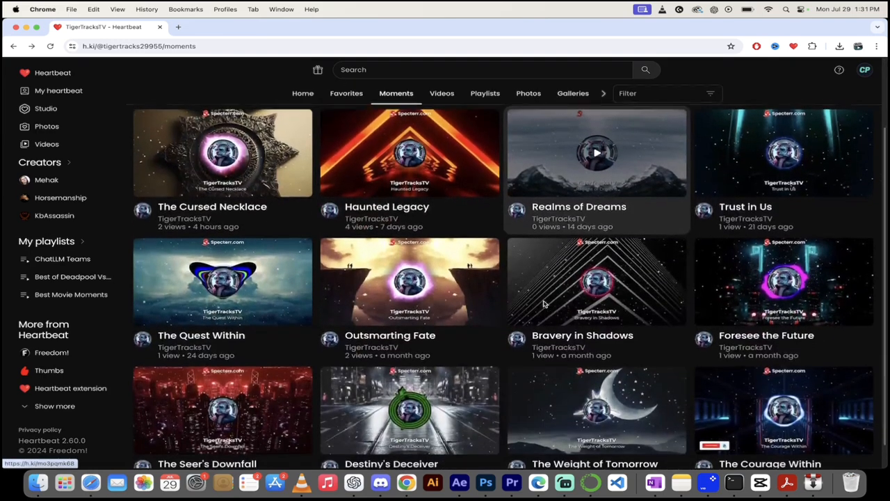
scroll("down", 3)
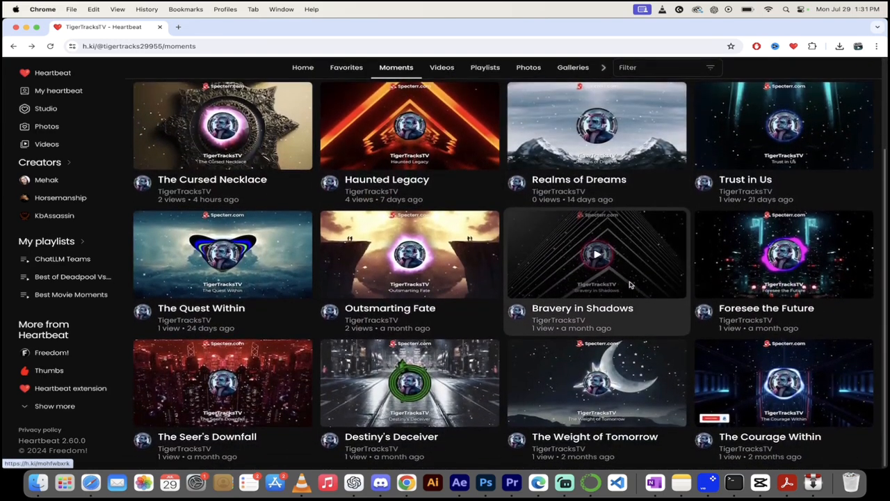
mouse_move(630, 285)
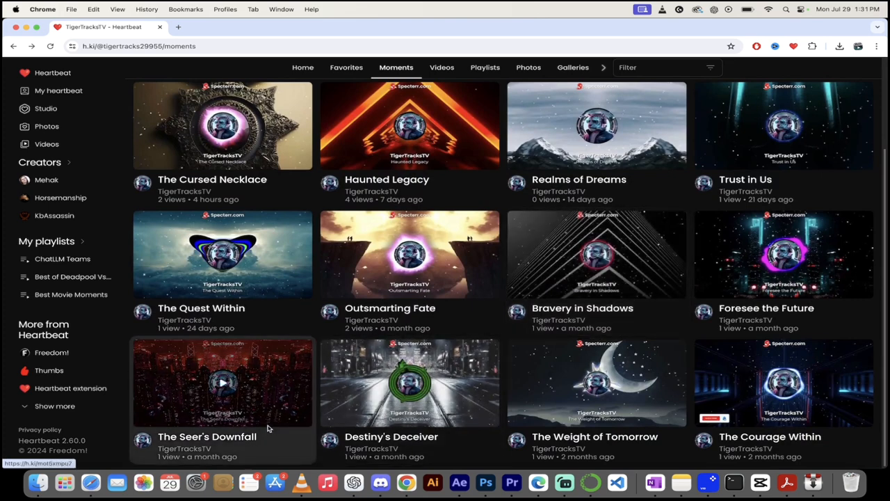
mouse_move(242, 443)
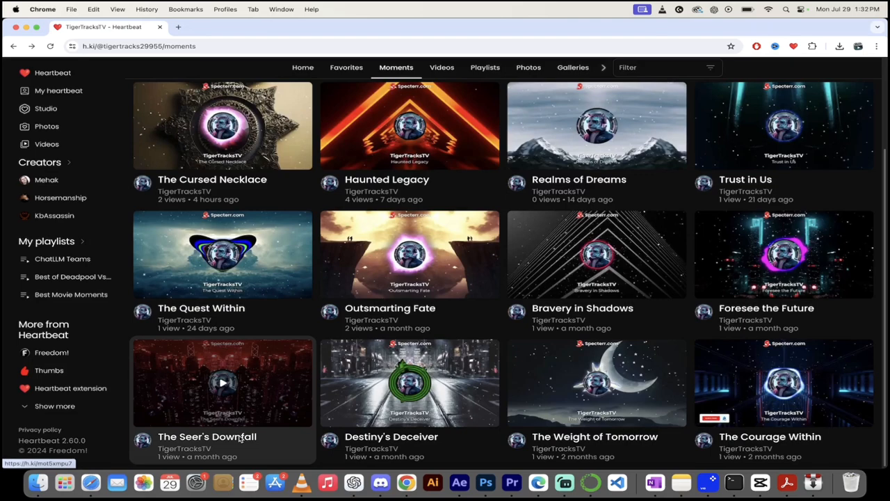
left_click(222, 382)
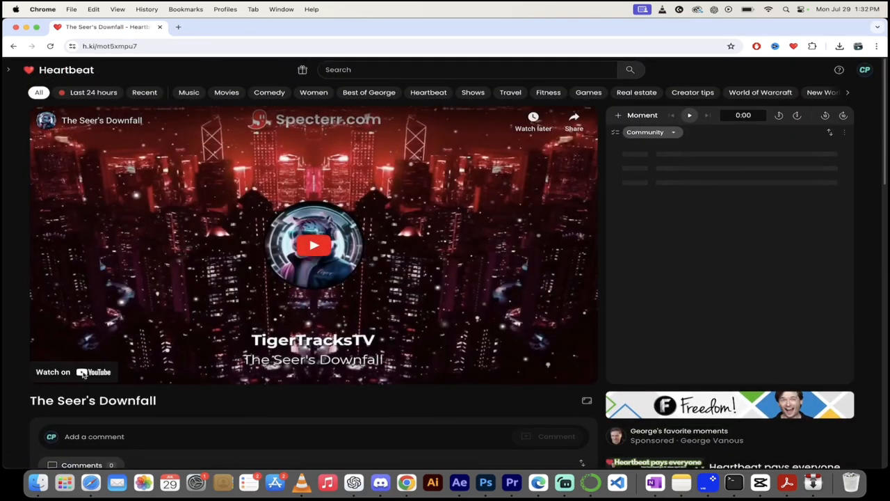
Step: Play The Seer's Downfall from 1:37 and follow TigerTracksTV, raising him to 5 followers
left_click(314, 245)
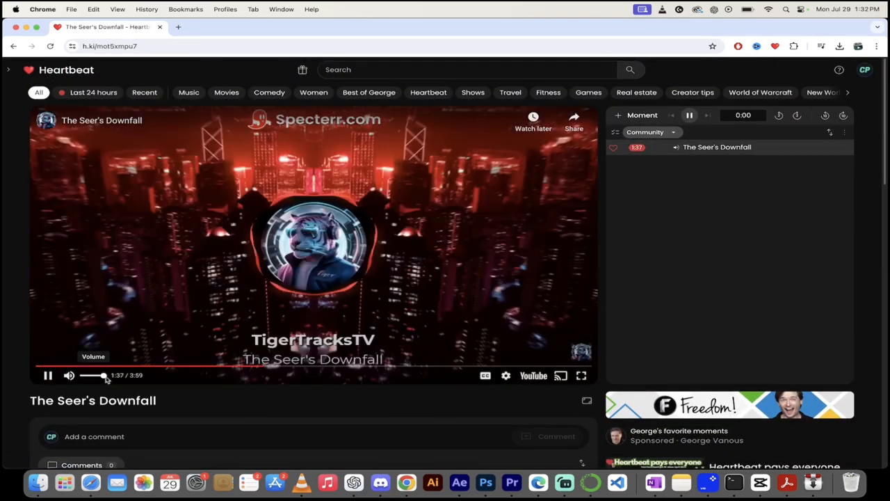
mouse_move(48, 375)
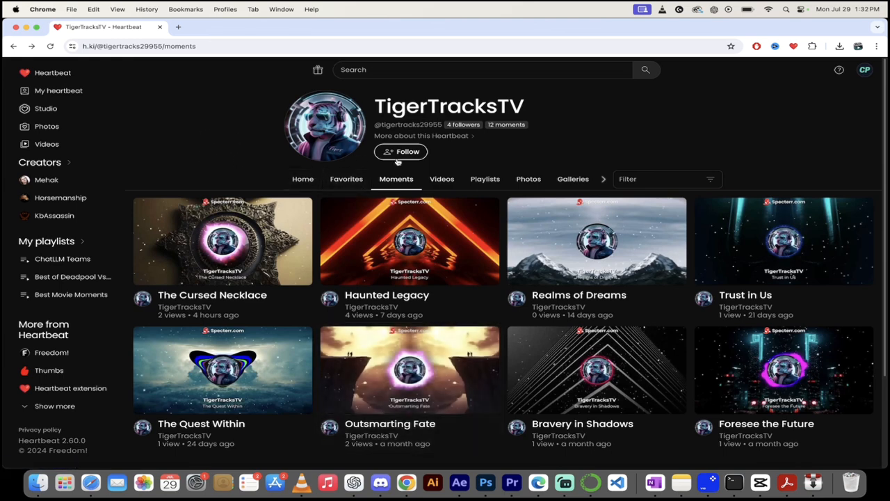
left_click(401, 151)
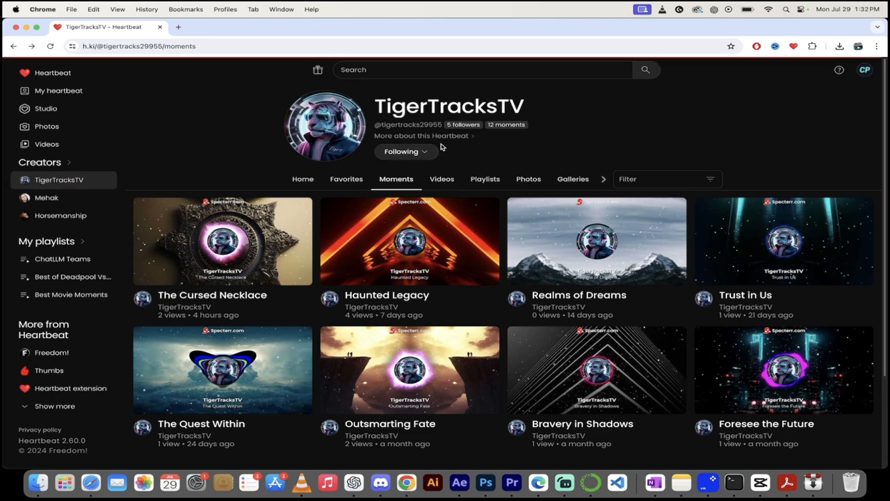
mouse_move(272, 139)
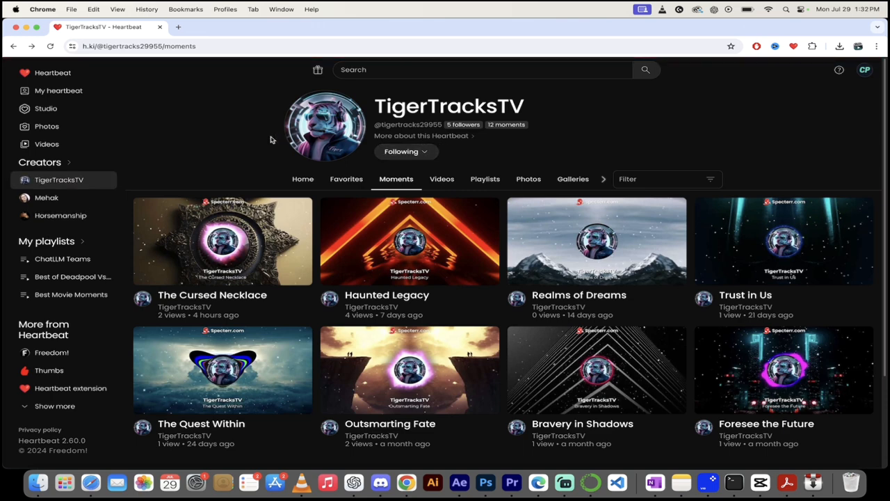